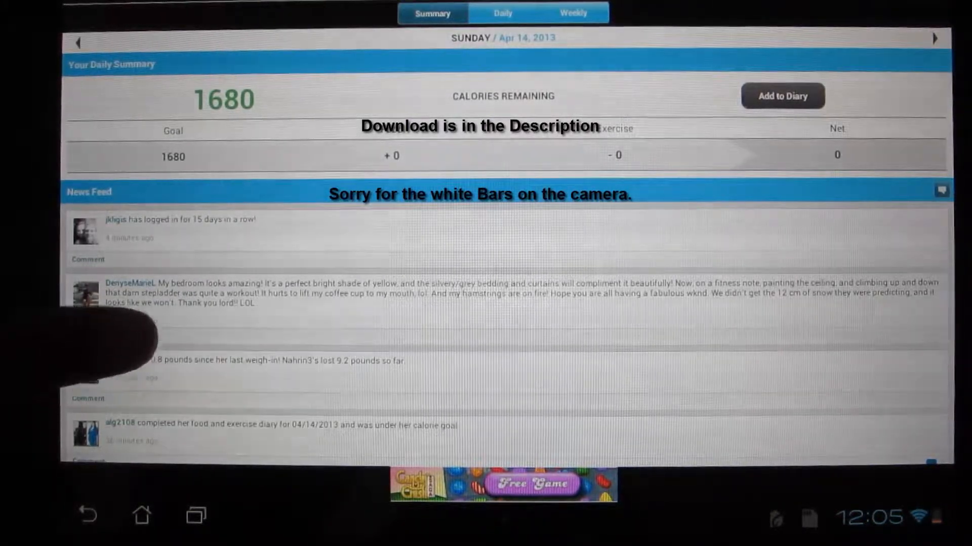
Start adding a food to today's diary and select Bananas - Raw, 1 medium serving, 105 calories
scroll("down", 3)
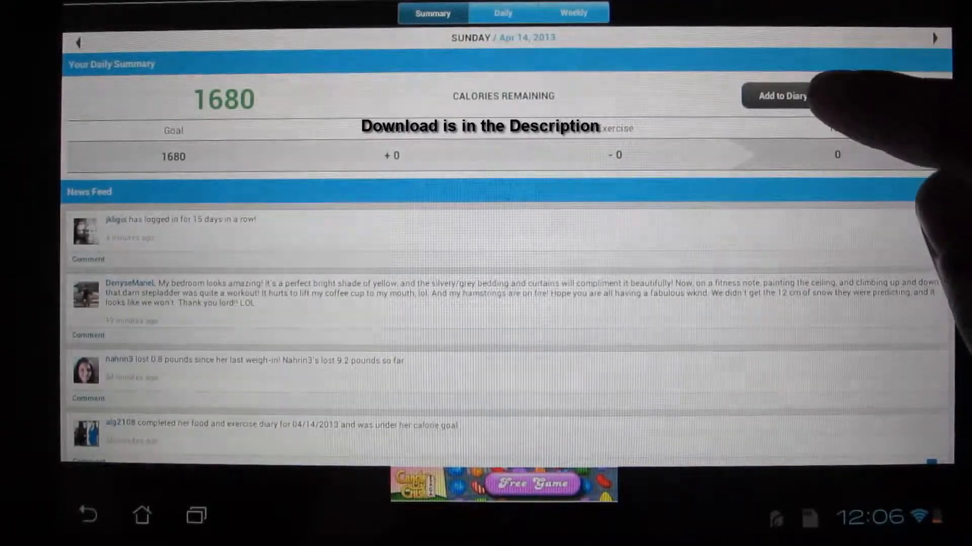
left_click(781, 96)
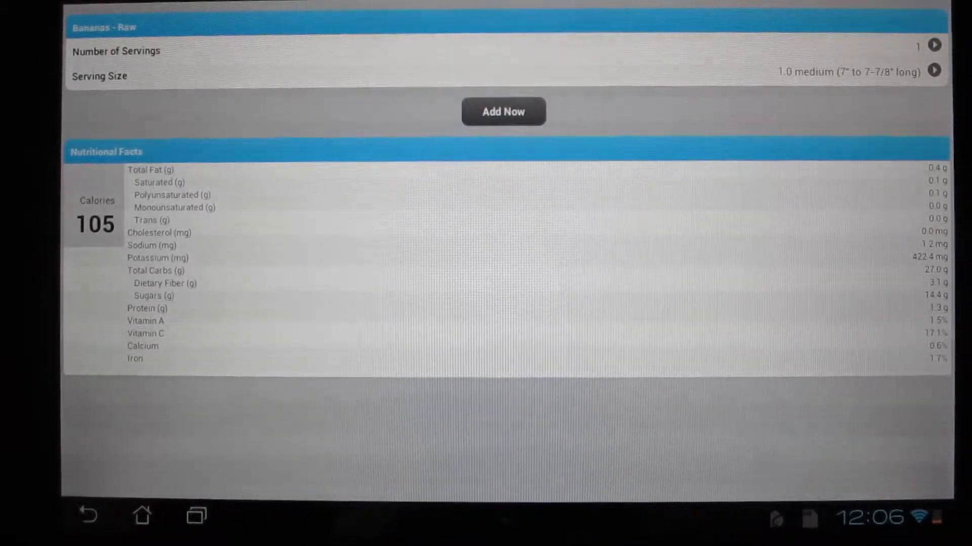
Log 5 servings of raw banana (525 calories), leaving 1155 calories remaining today
left_click(503, 112)
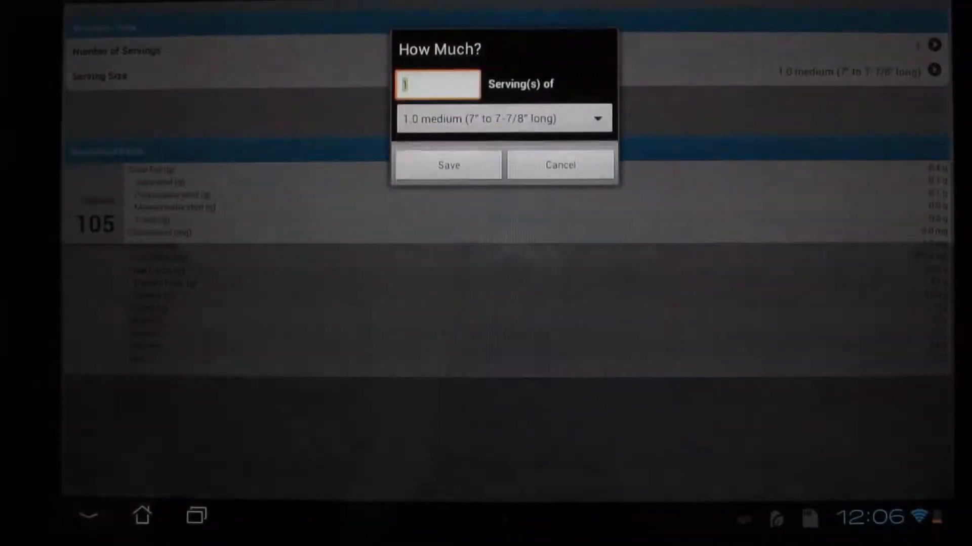
left_click(597, 339)
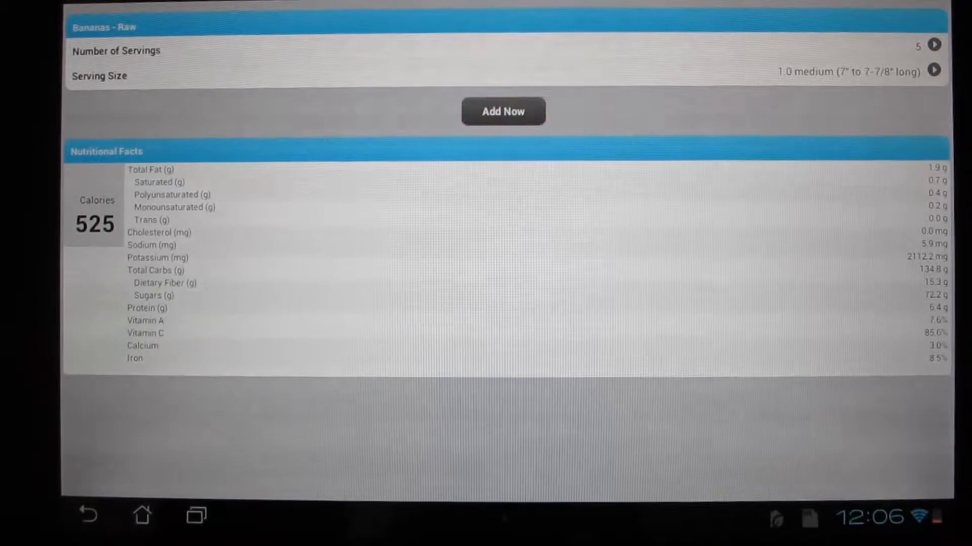
left_click(503, 112)
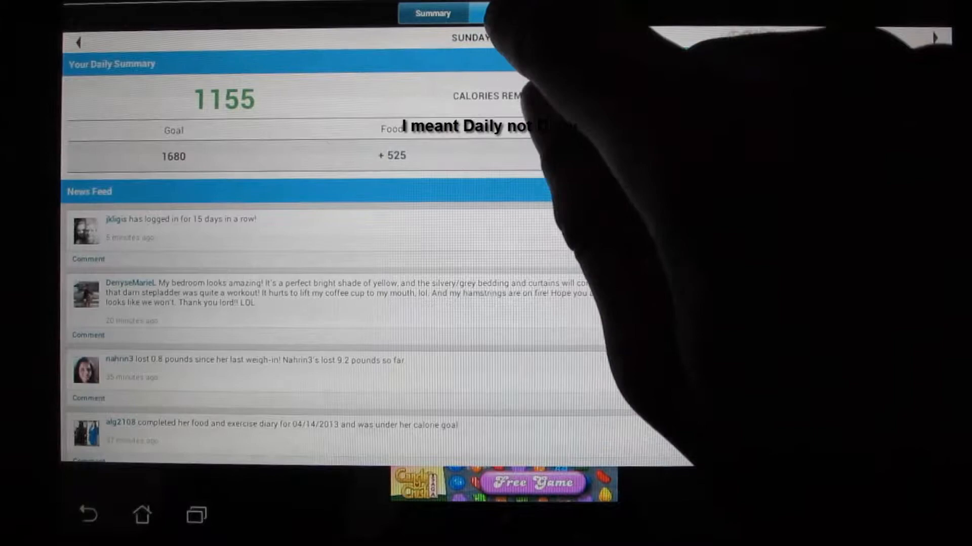
Review the Daily nutrient totals and Weekly net-calorie graph, then show the News feed
left_click(503, 12)
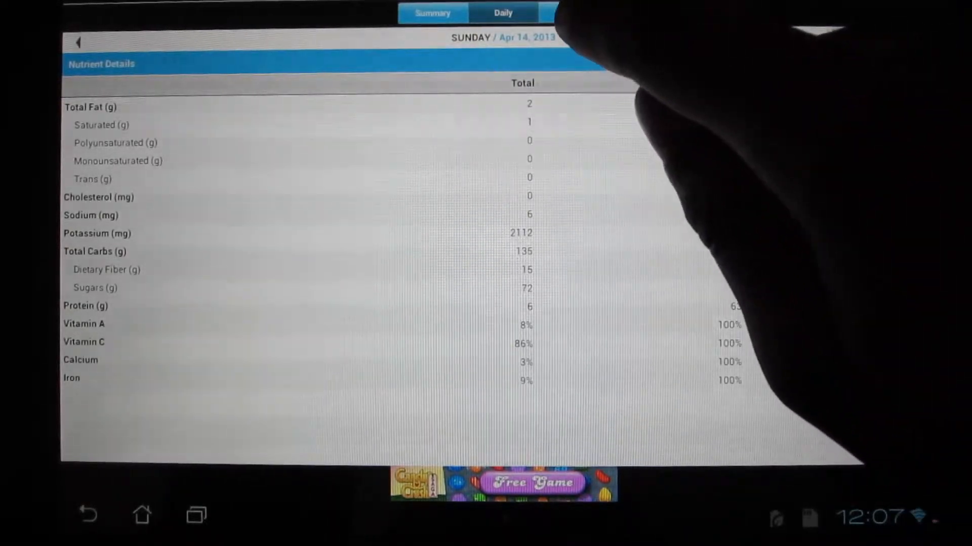
left_click(570, 12)
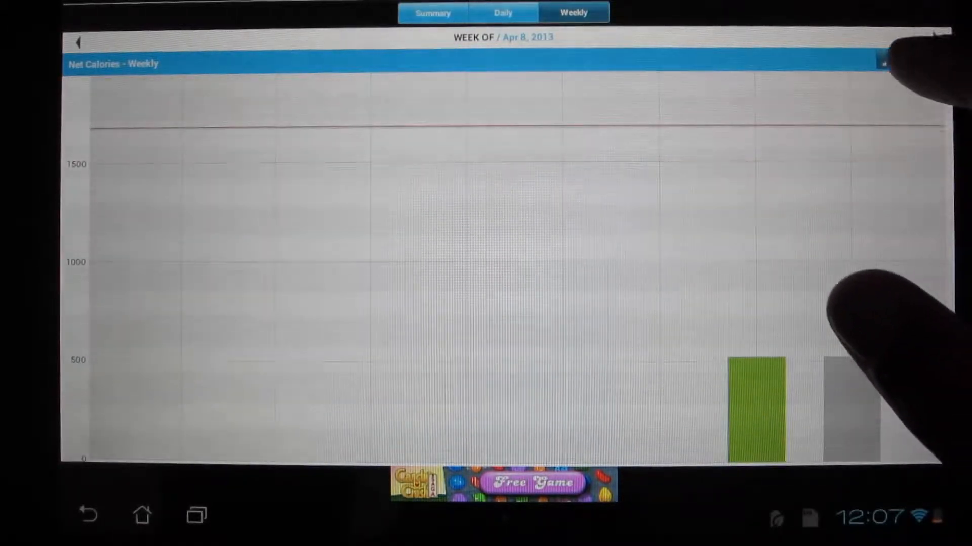
left_click(908, 60)
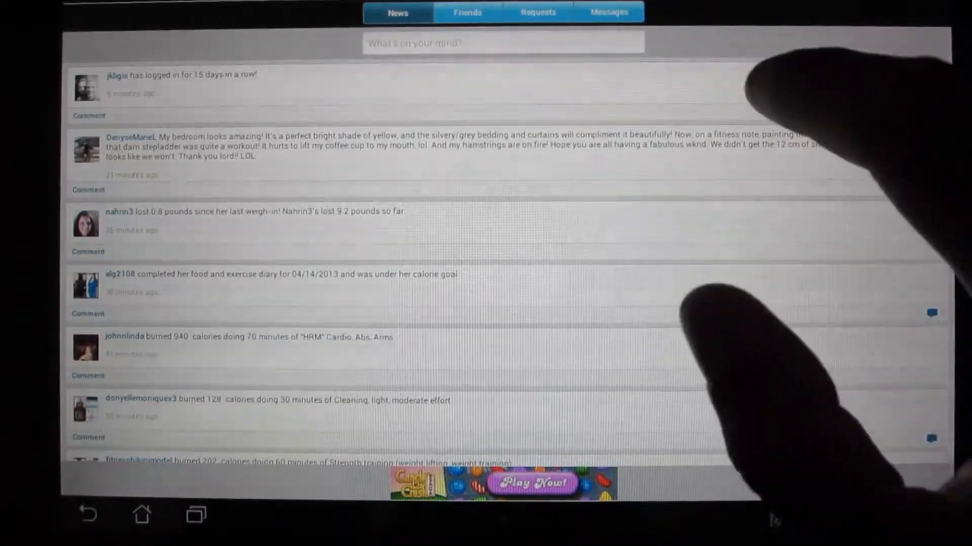
Browse the Friends list and Requests (none pending), then bring up the app menu
left_click(468, 11)
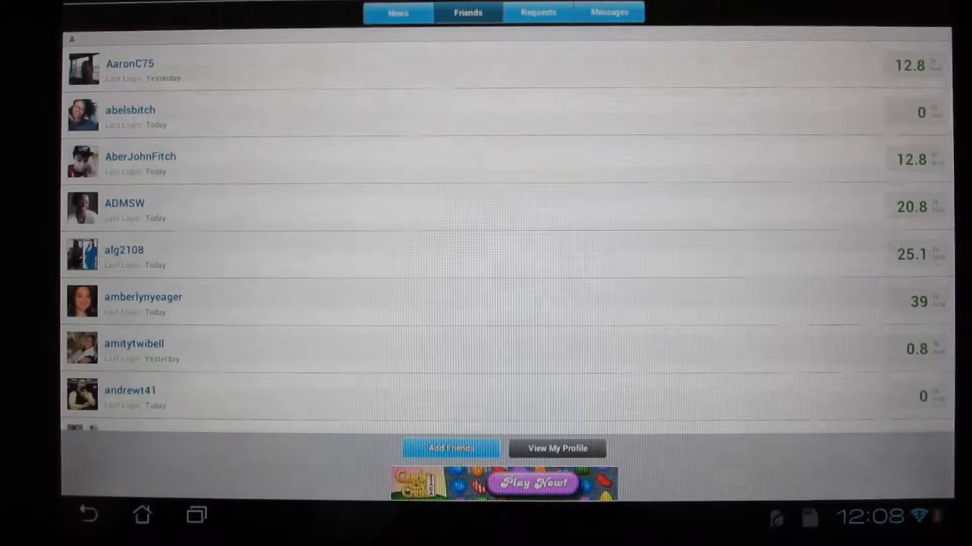
scroll("down", 3)
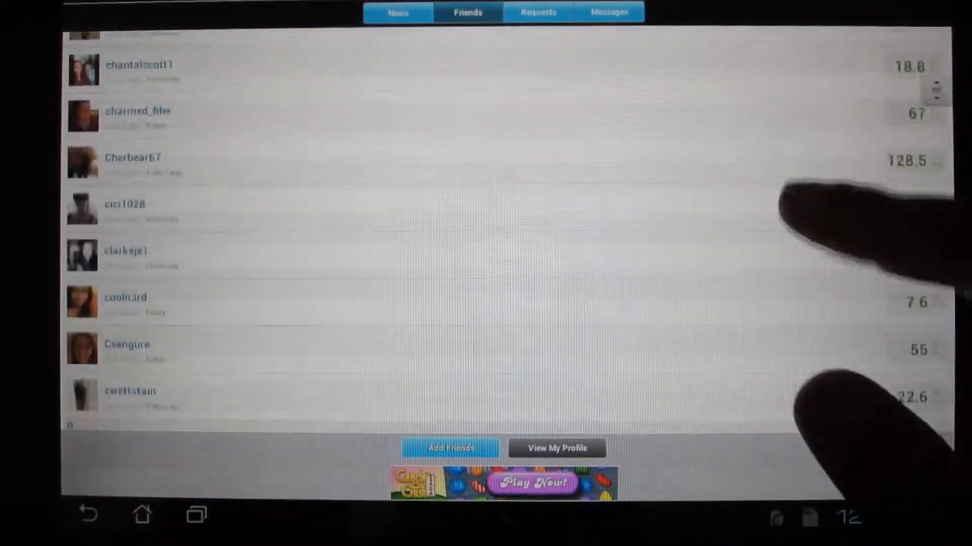
scroll("up", 3)
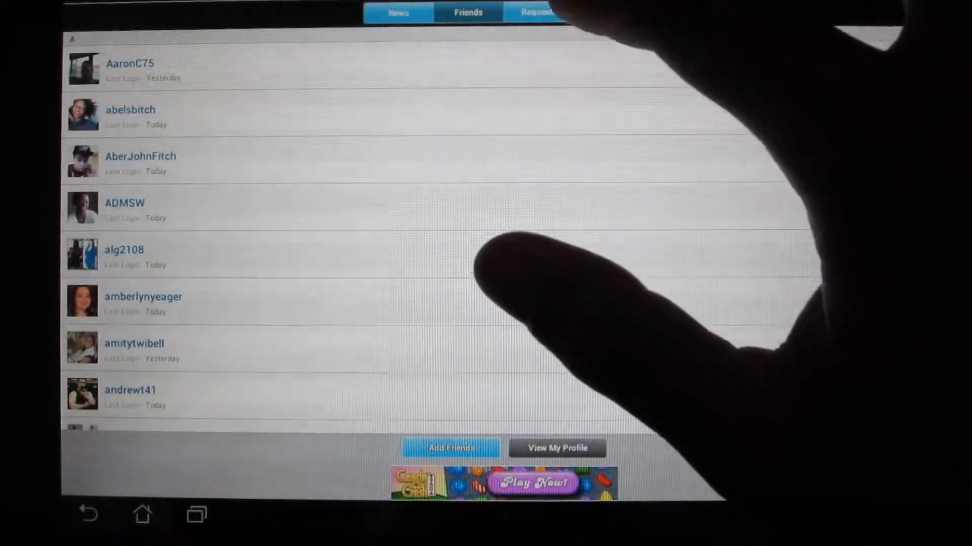
left_click(537, 12)
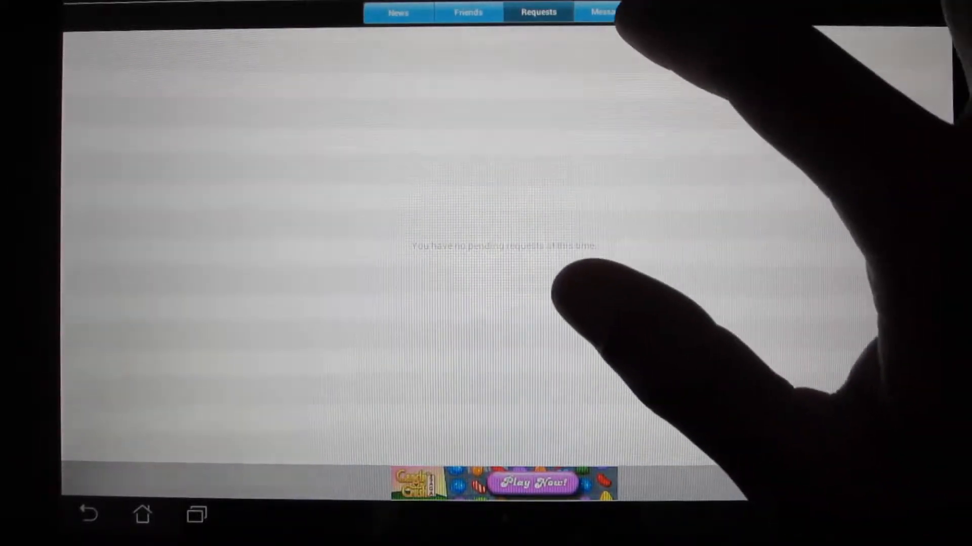
left_click(609, 12)
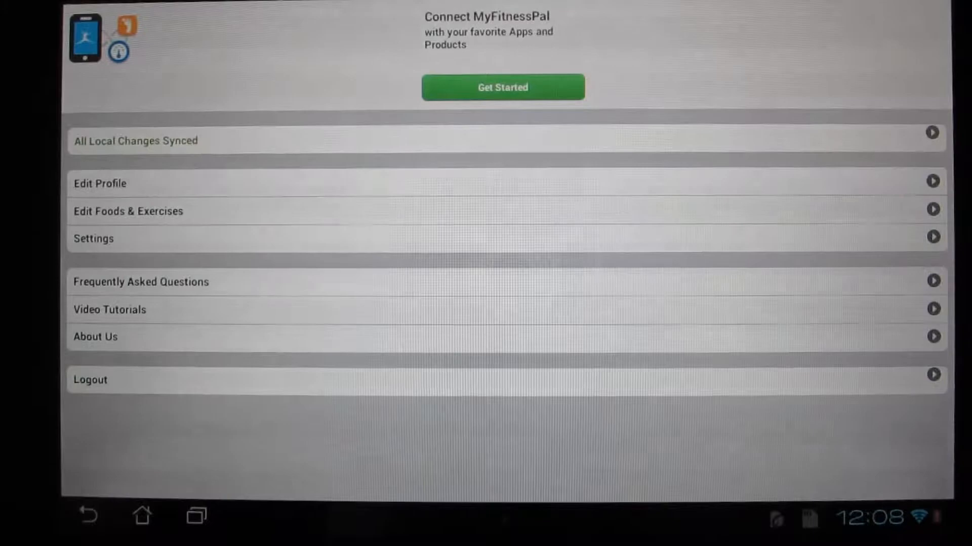
Review the Edit Profile details and show the Messages inbox with its threads
left_click(99, 183)
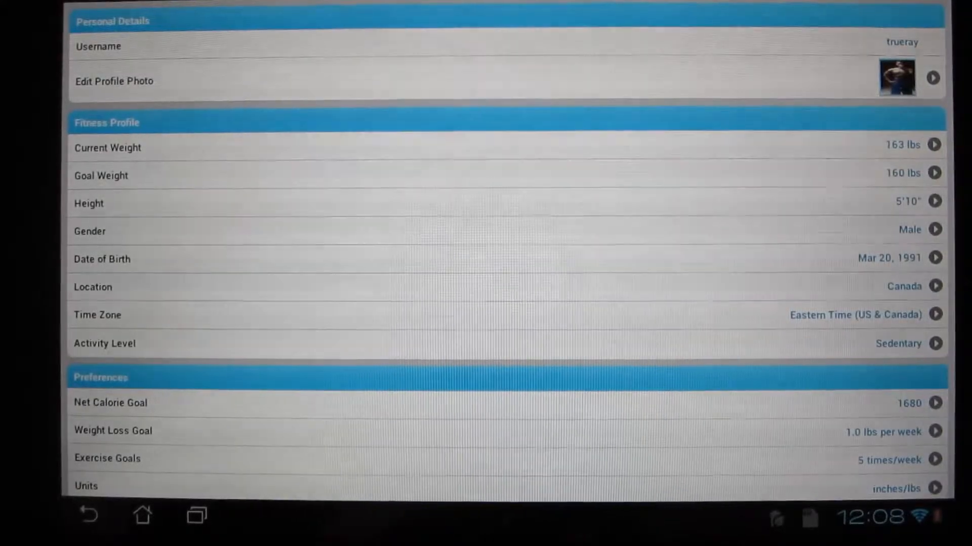
scroll("down", 3)
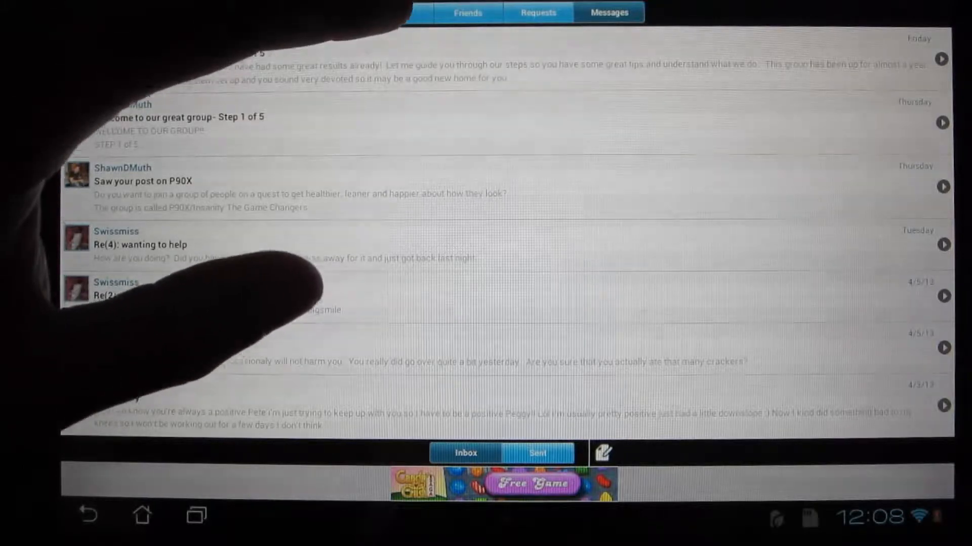
View My Profile from Friends, then return to the Summary showing 1155 calories remaining
left_click(397, 12)
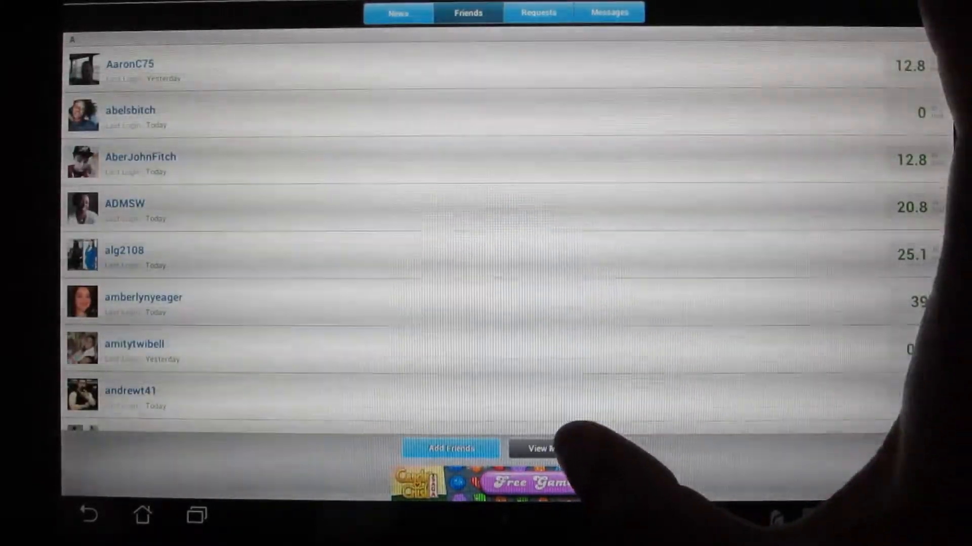
left_click(537, 449)
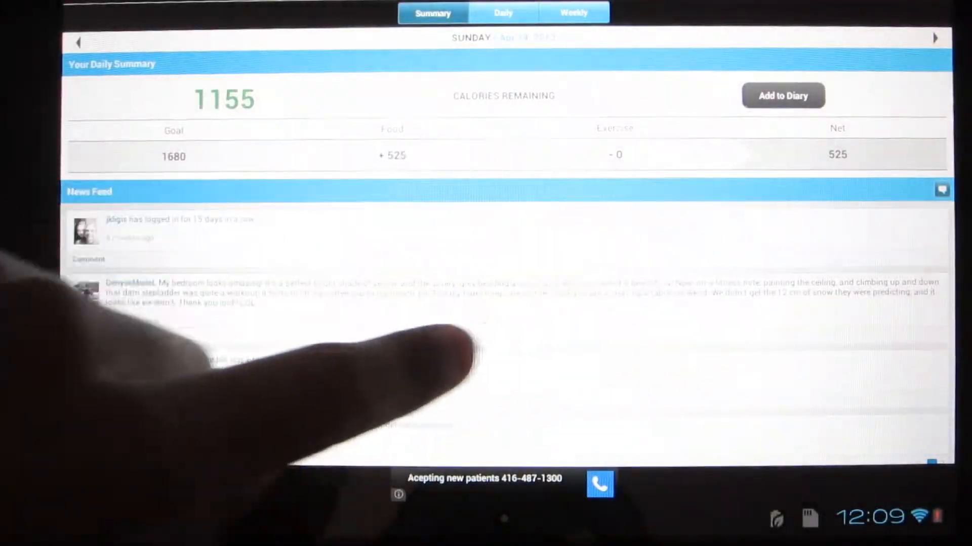
Step to Monday's and Tuesday's summaries (1680 remaining), then begin composing a status update
left_click(934, 38)
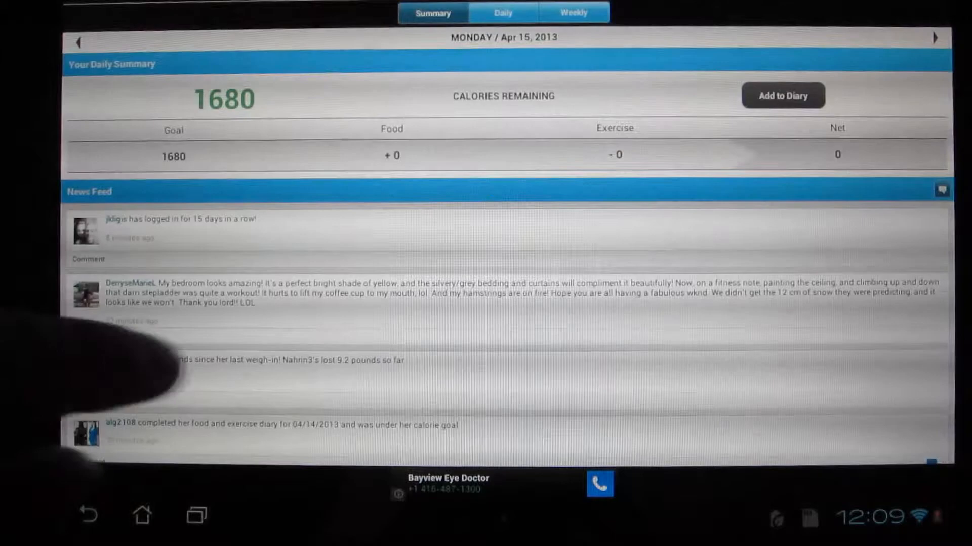
left_click(935, 39)
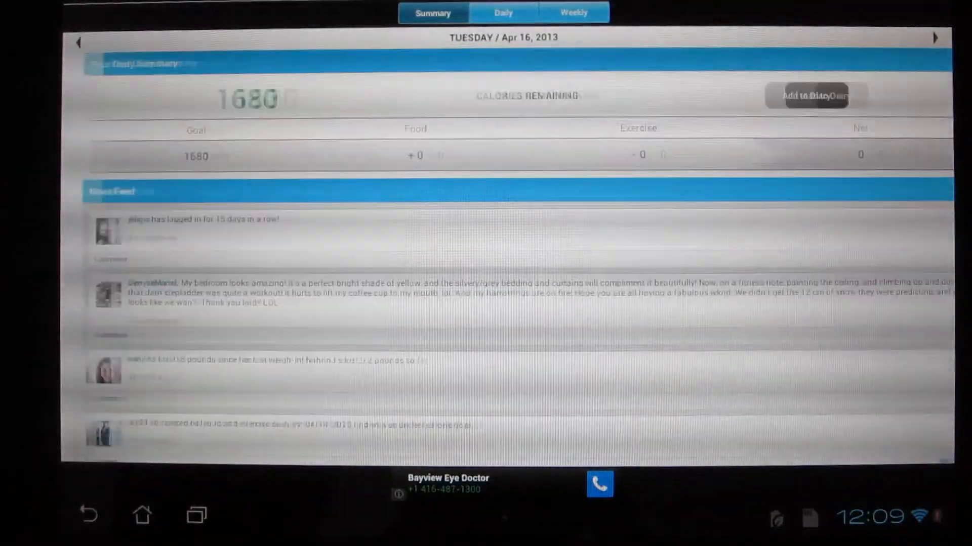
left_click(79, 39)
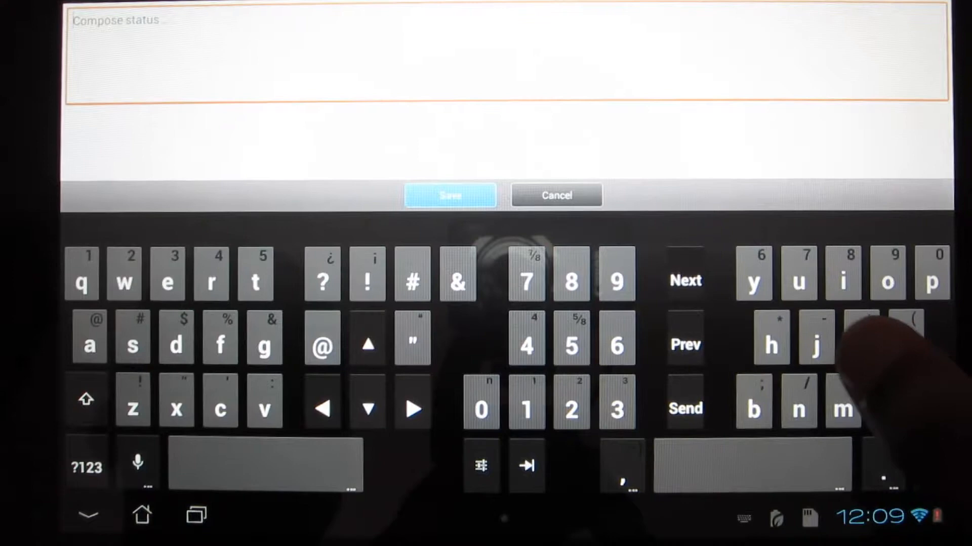
Post the status 'hello!' and land back on Sunday's summary with 1155 remaining
type("hello!")
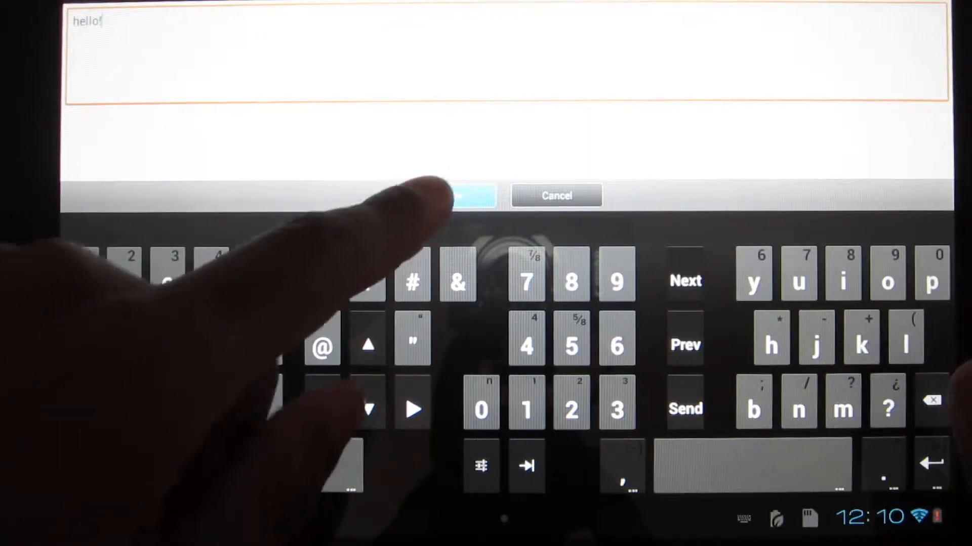
left_click(474, 195)
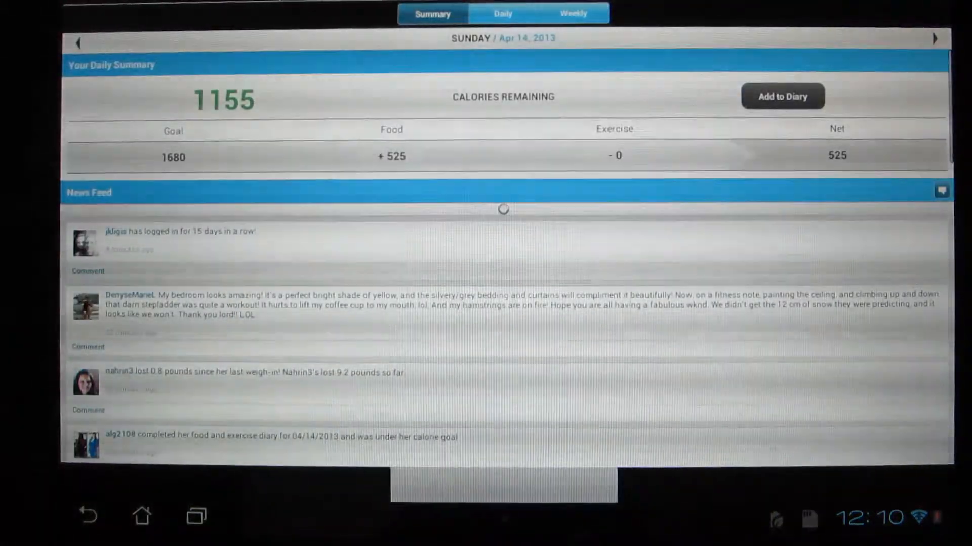